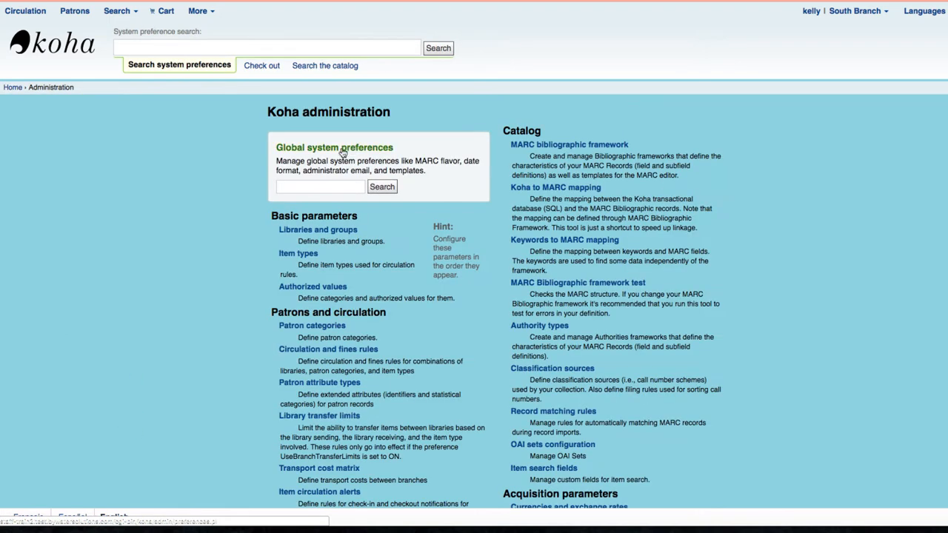
mouse_move(324, 153)
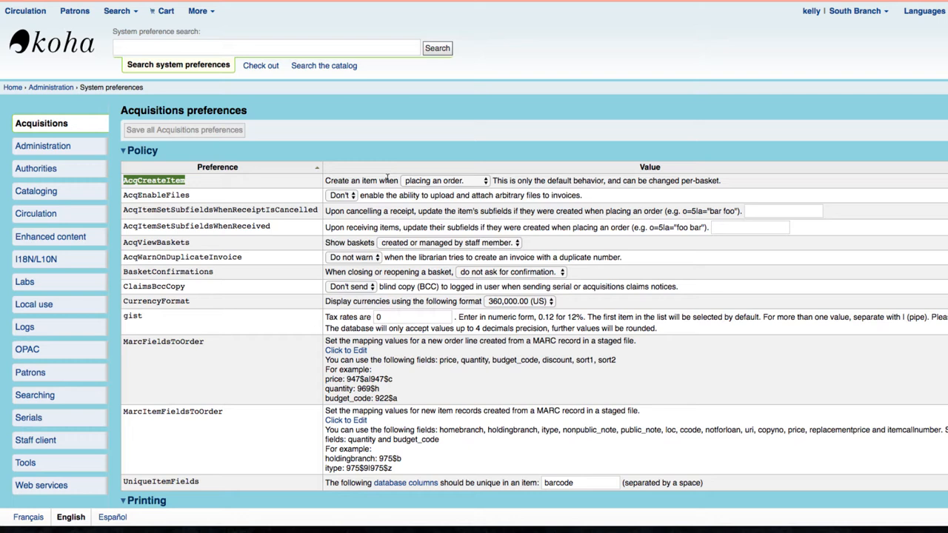
mouse_move(331, 191)
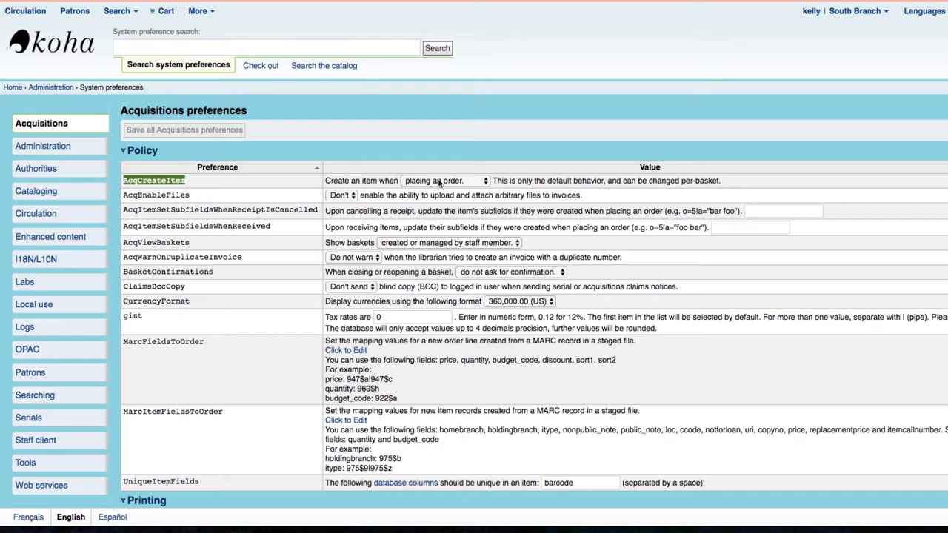
click(444, 180)
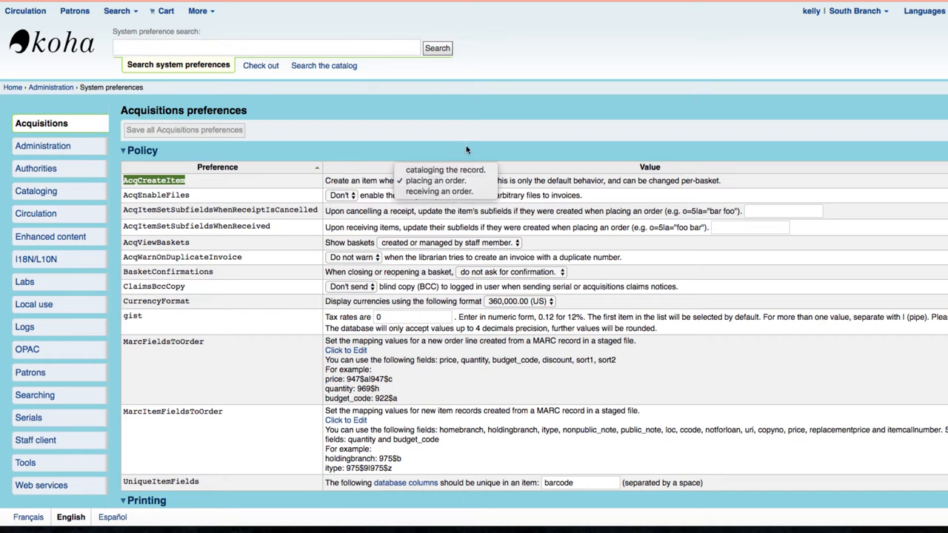
click(443, 181)
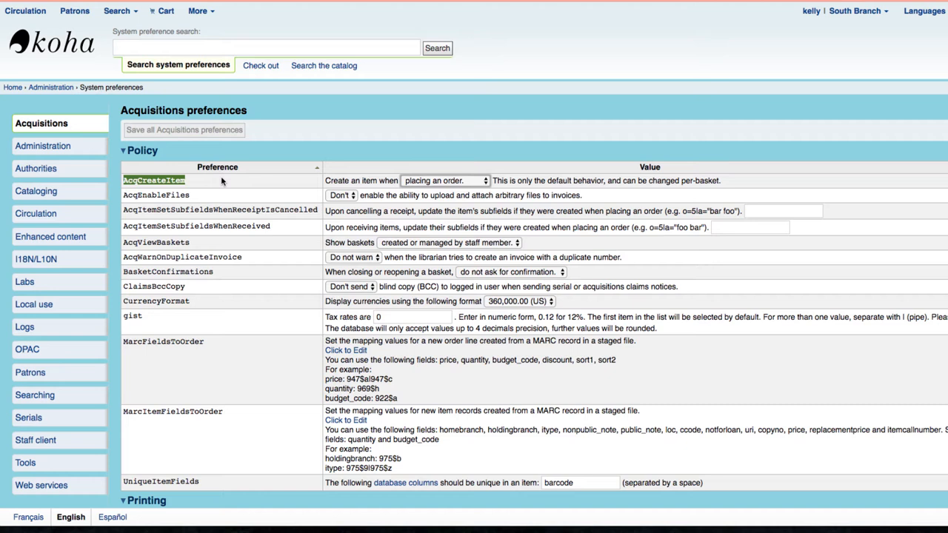
mouse_move(256, 185)
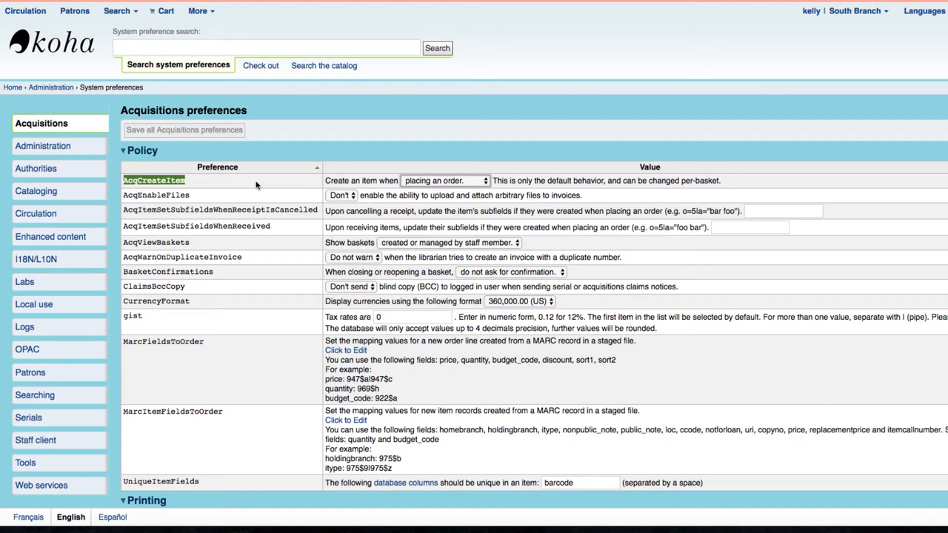
click(444, 181)
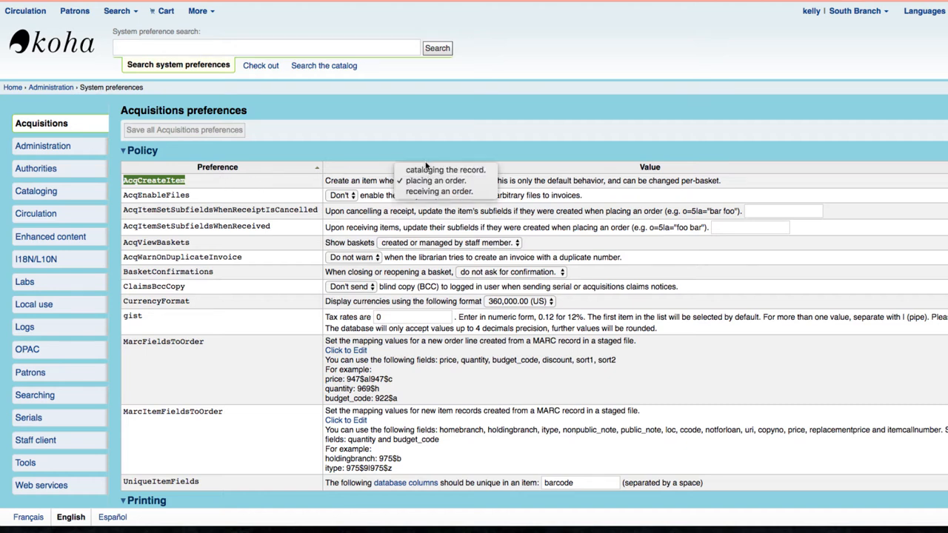
mouse_move(444, 169)
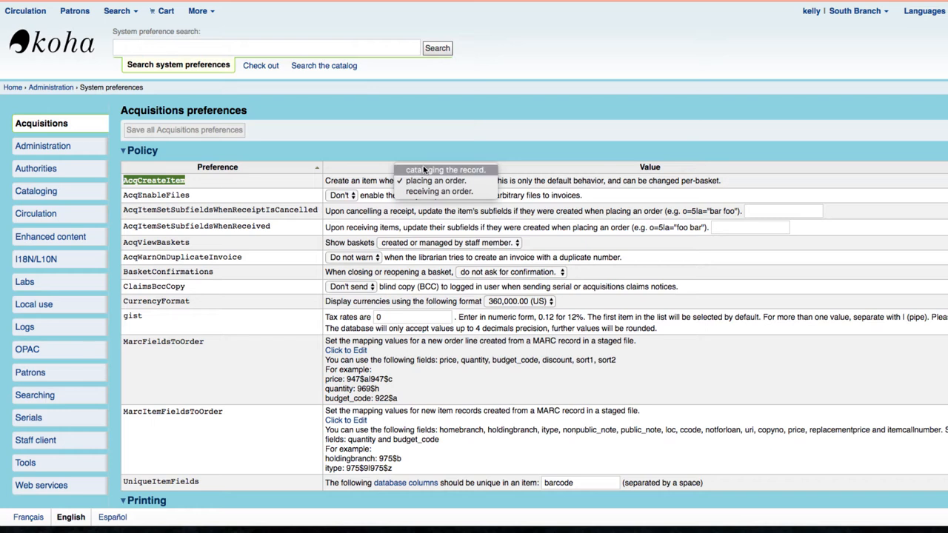
mouse_move(419, 140)
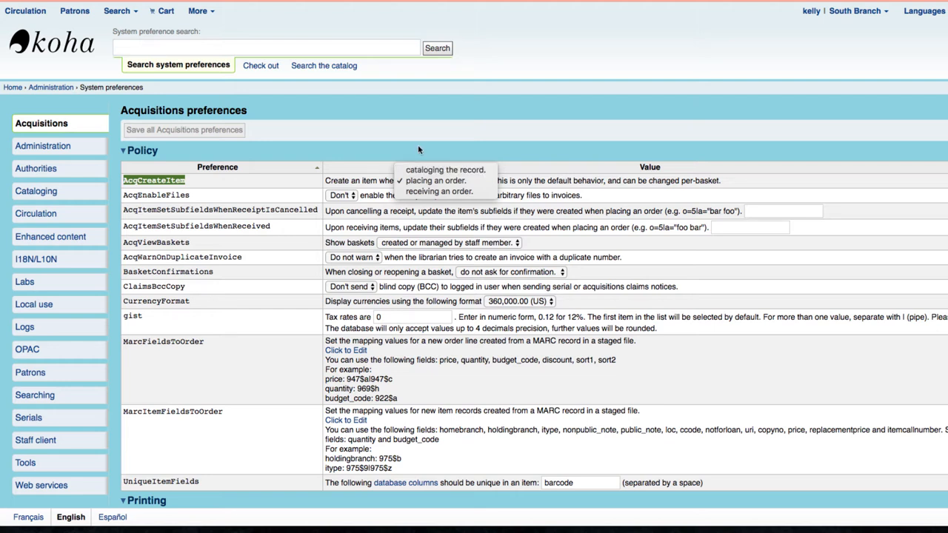
click(436, 190)
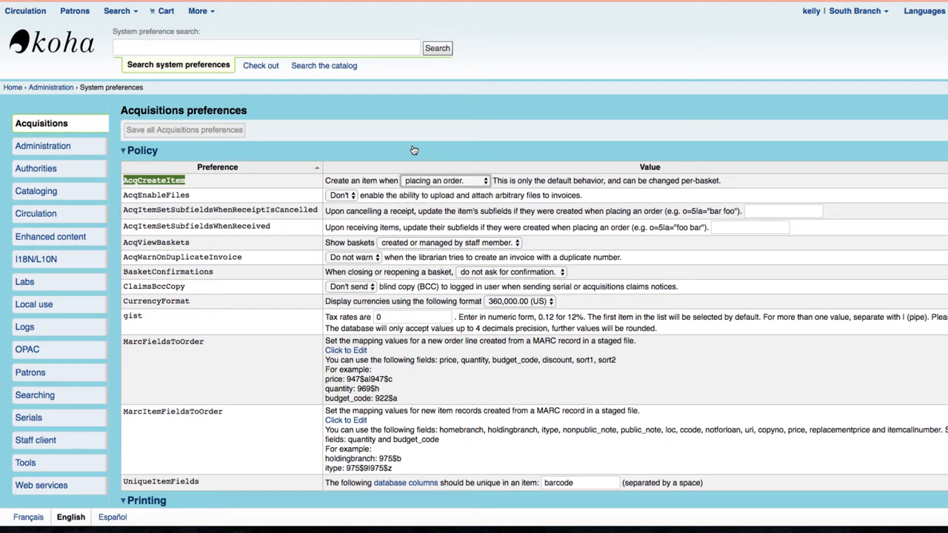
mouse_move(408, 177)
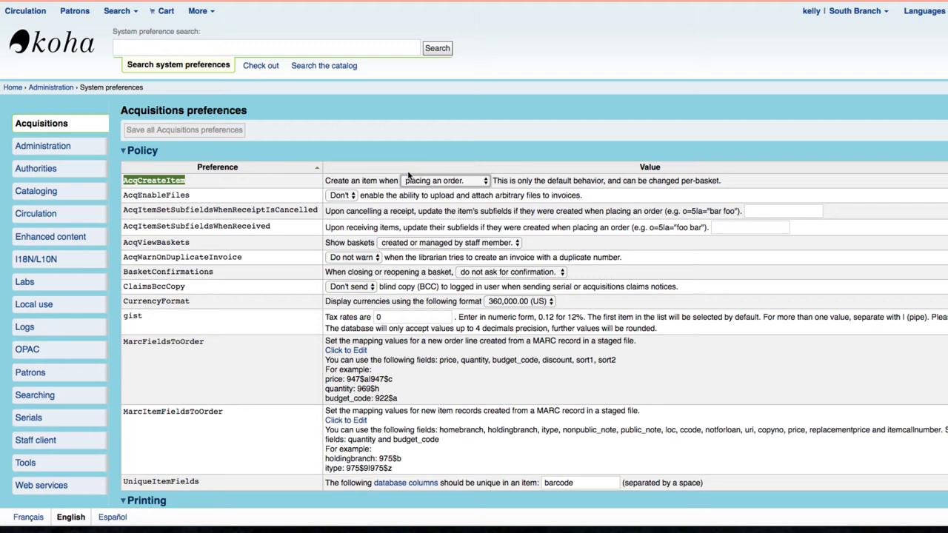
mouse_move(457, 183)
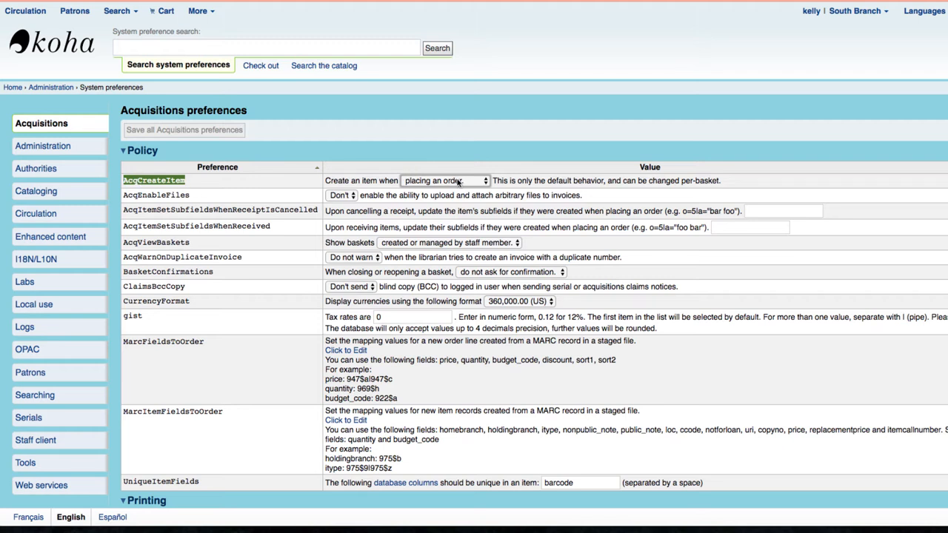
click(444, 180)
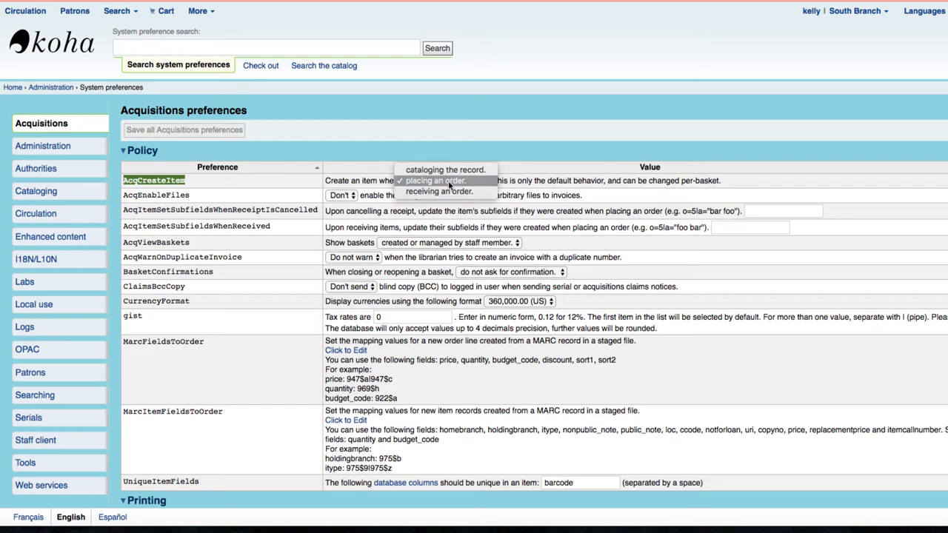
click(442, 181)
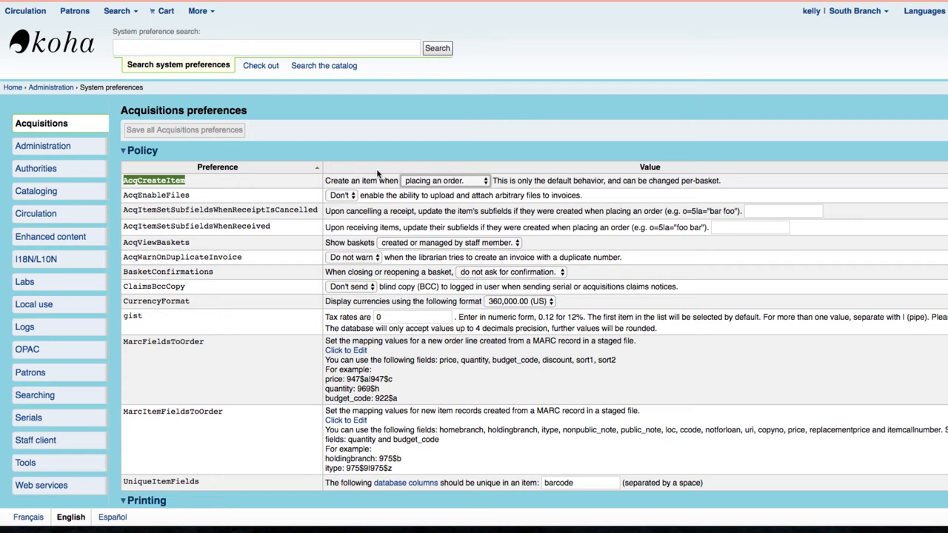
click(197, 11)
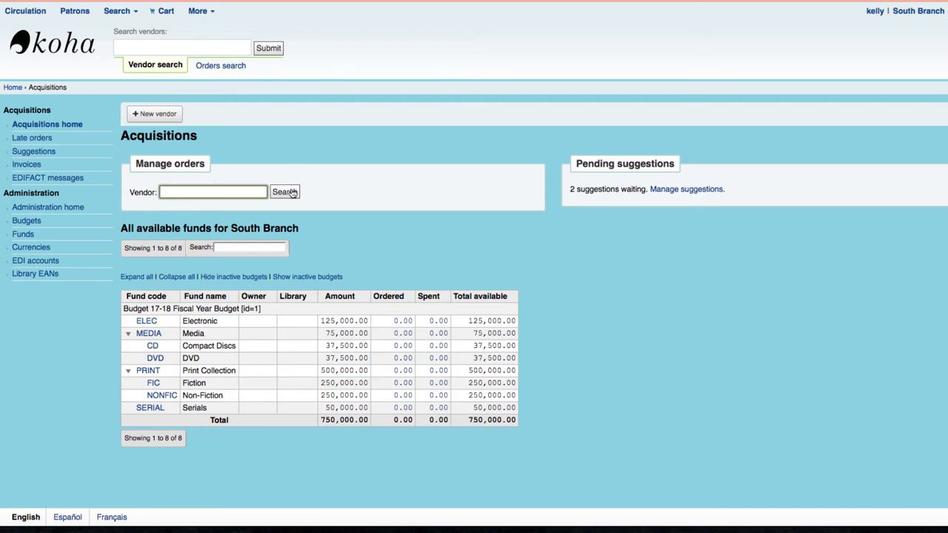
Step: Run a blank vendor search in Acquisitions to bring up Bear Pond Books
click(284, 192)
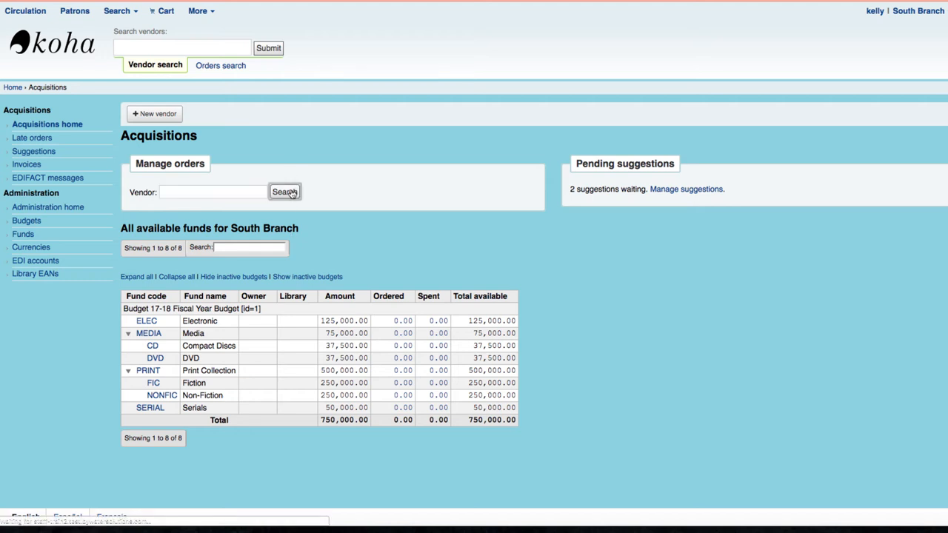
click(285, 192)
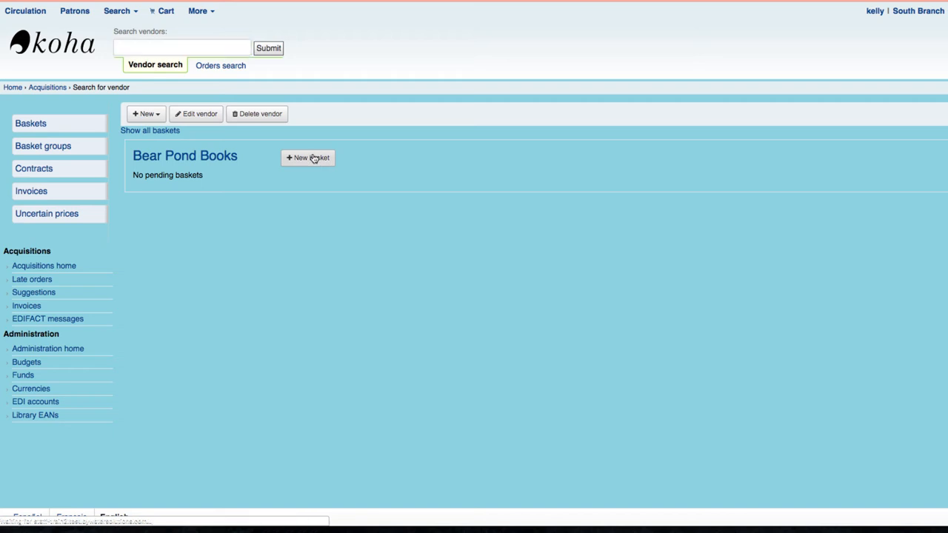
click(307, 158)
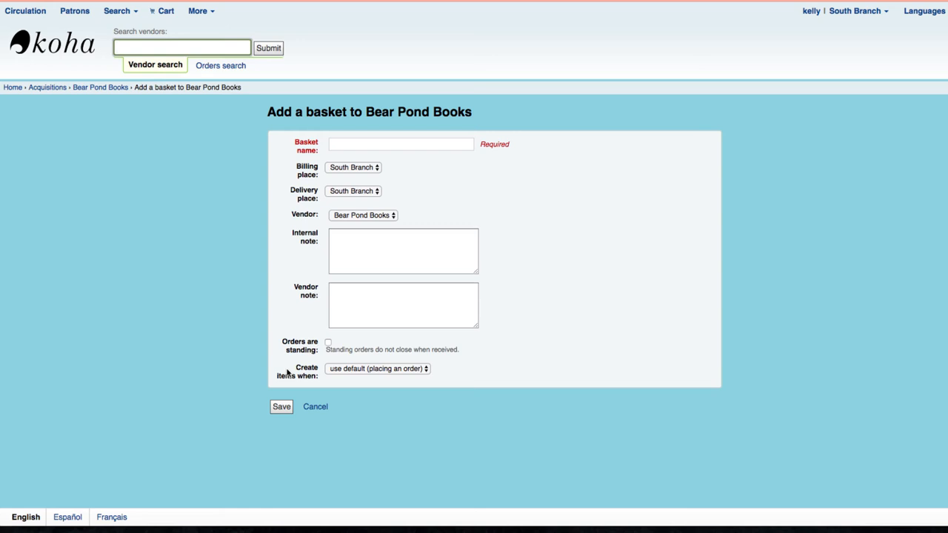
mouse_move(353, 373)
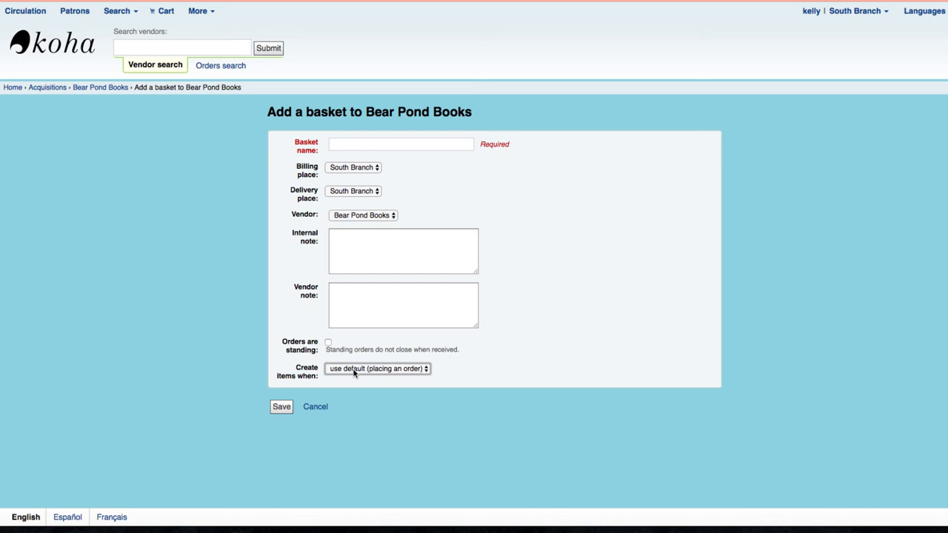
Step: Expand the basket's 'Create items when' dropdown, still set to use default (placing an order)
click(378, 369)
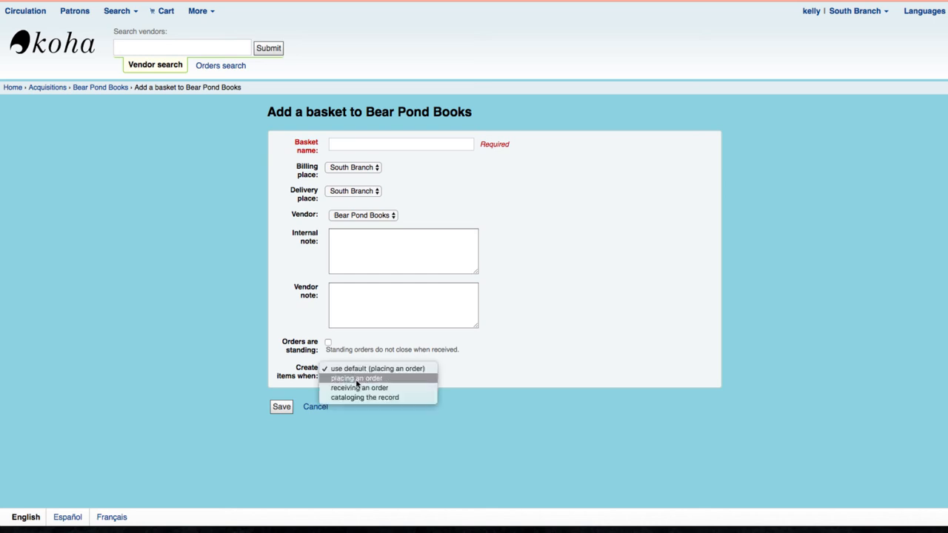
mouse_move(364, 398)
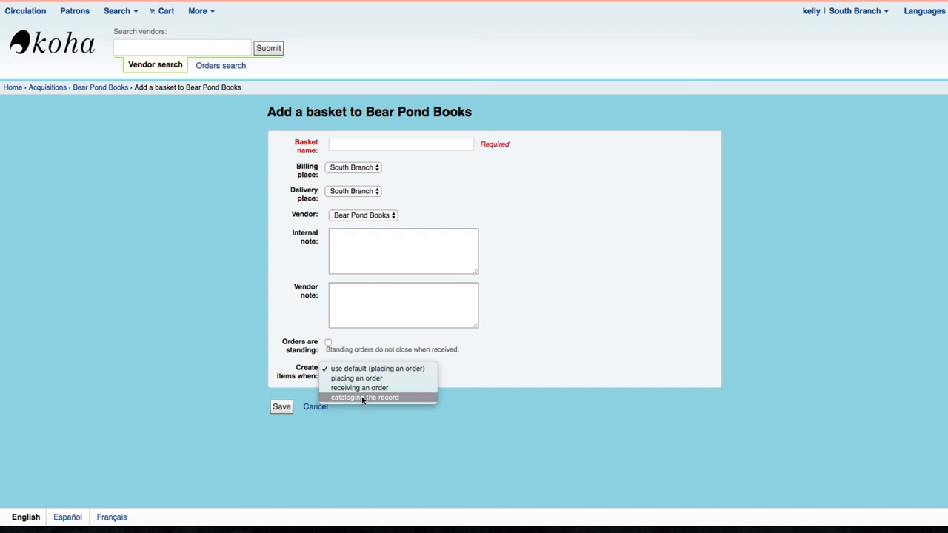
mouse_move(364, 387)
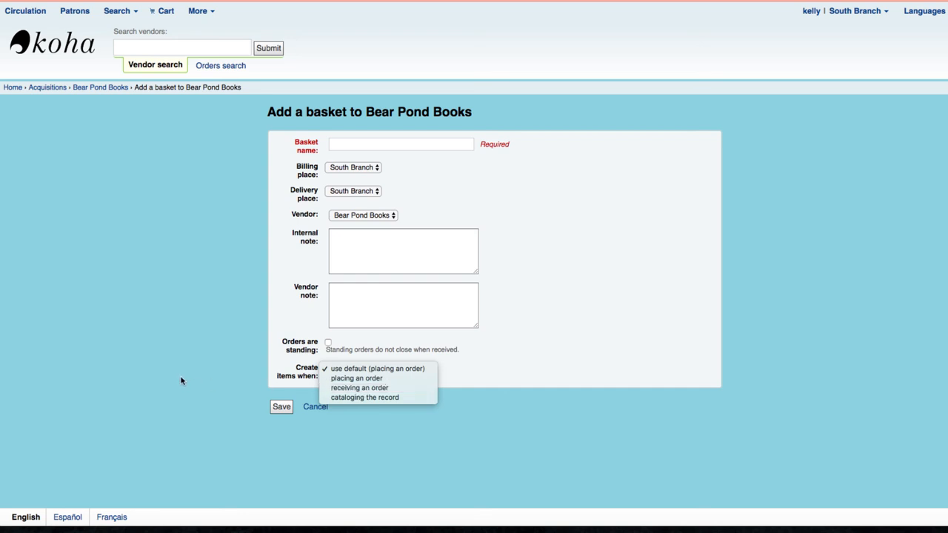
mouse_move(179, 380)
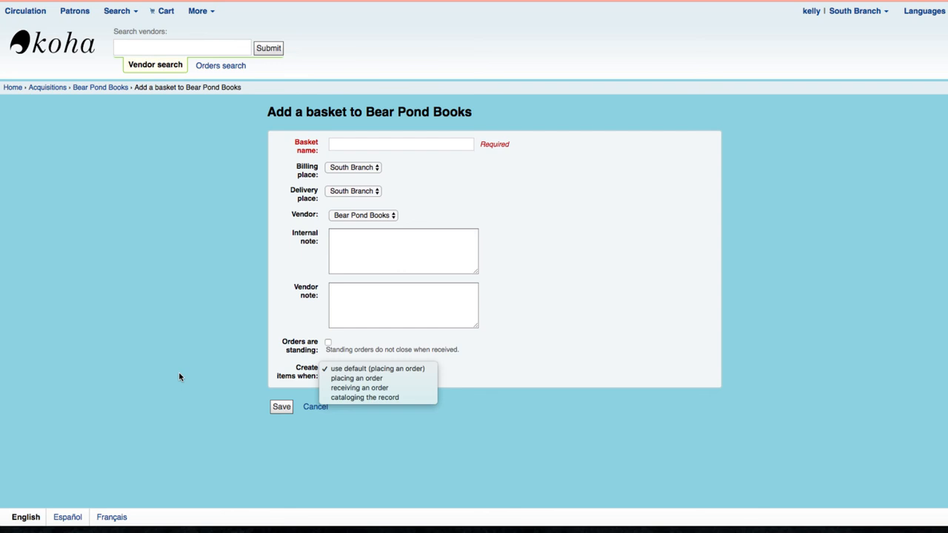
mouse_move(150, 354)
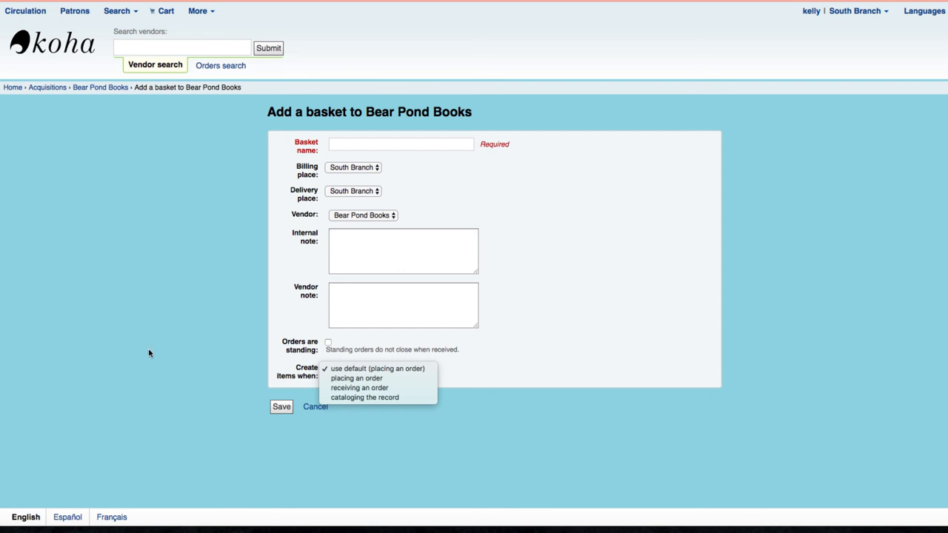
mouse_move(161, 356)
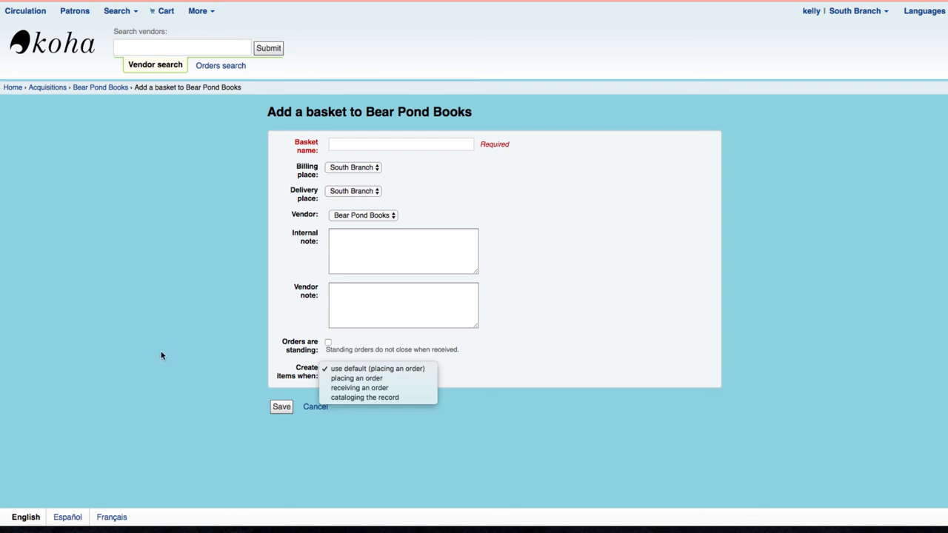